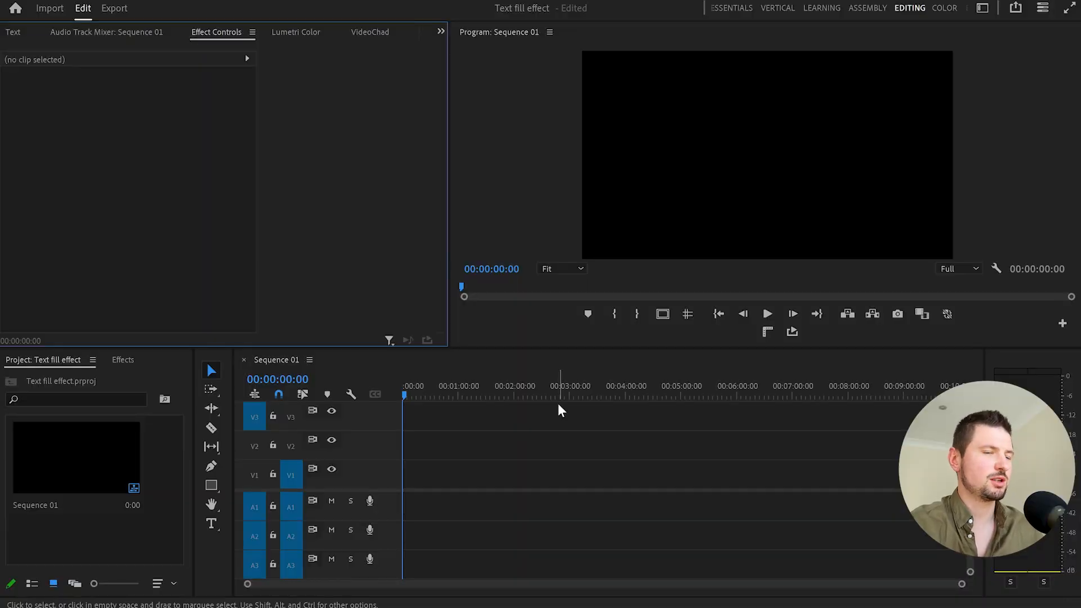
mouse_move(548, 478)
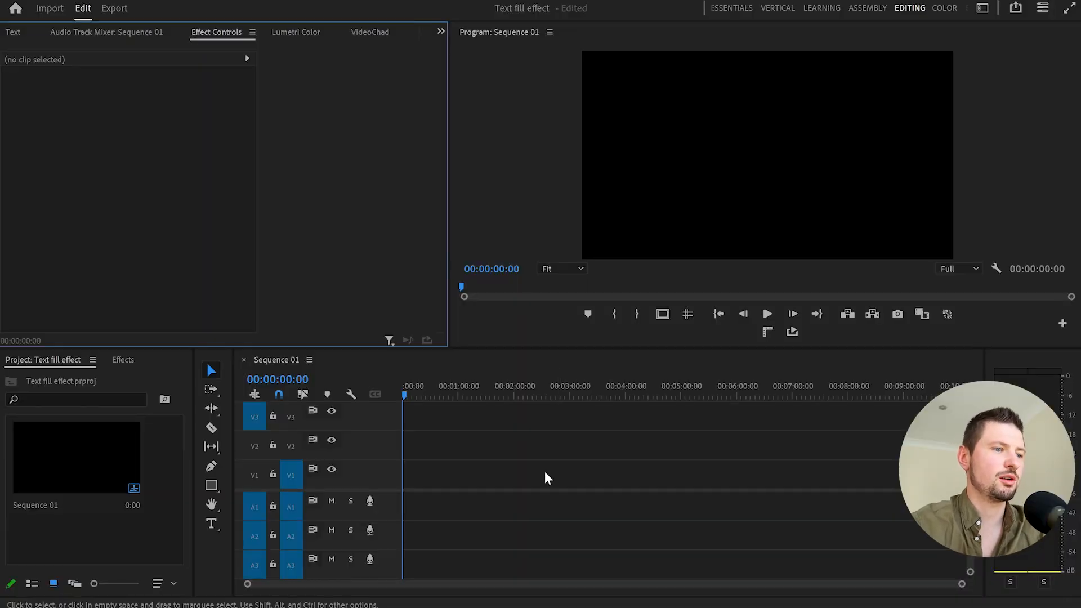
Create a title reading 'Text Fill' in the Program Monitor with the Type tool
click(212, 525)
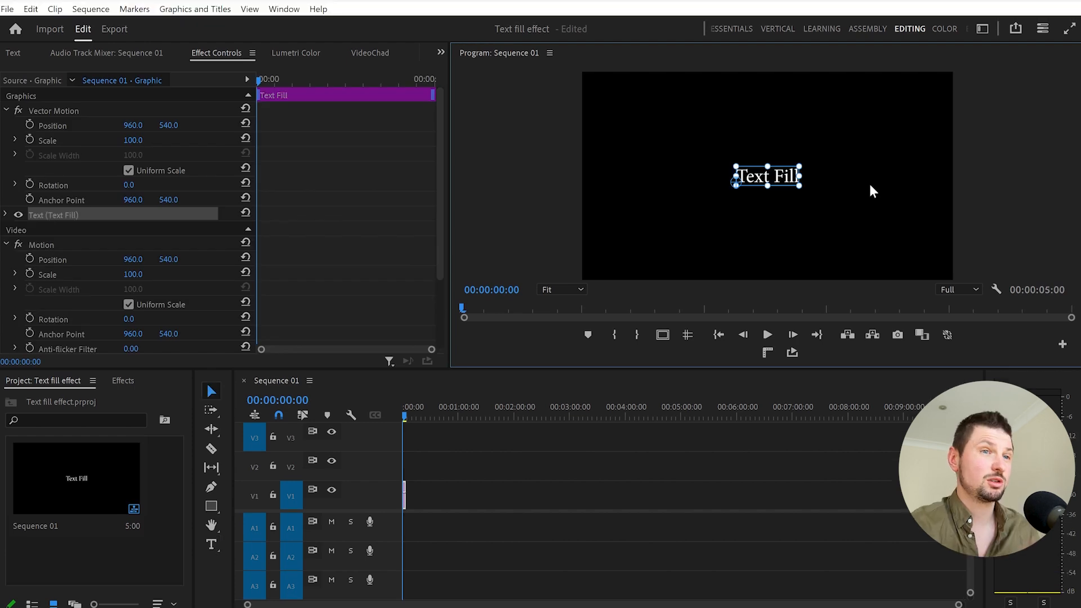
mouse_move(283, 8)
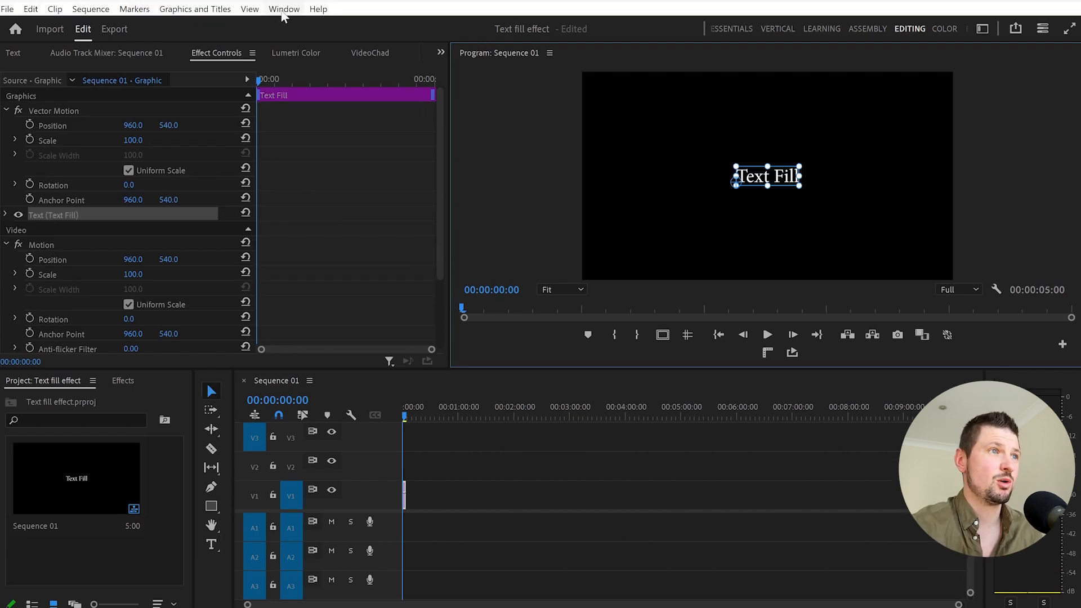
Show the Essential Graphics panel and set the title font to Balboa ExtraBlack
click(284, 9)
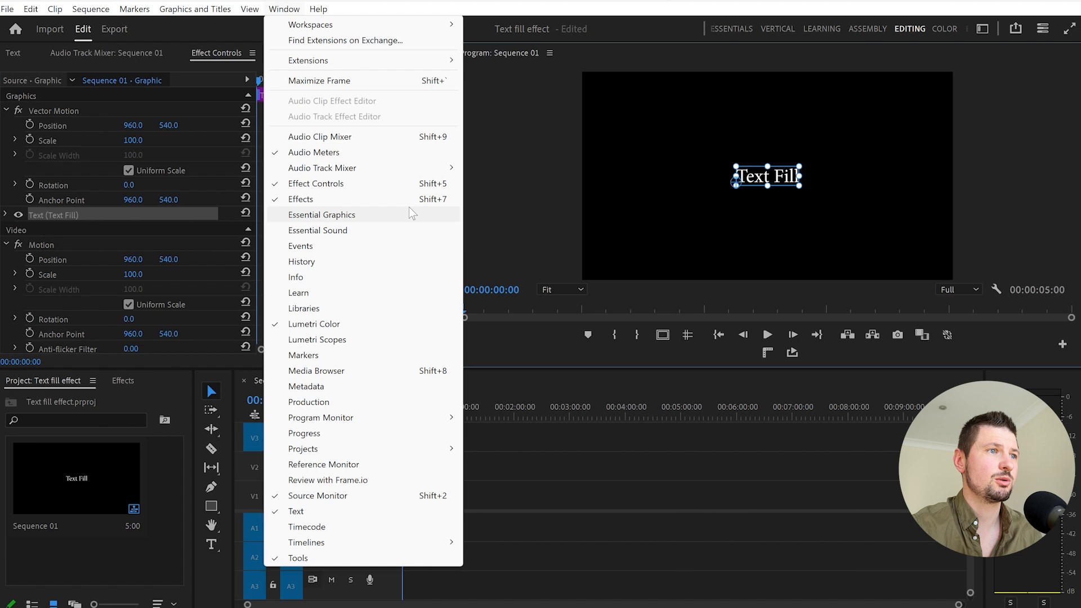
click(321, 215)
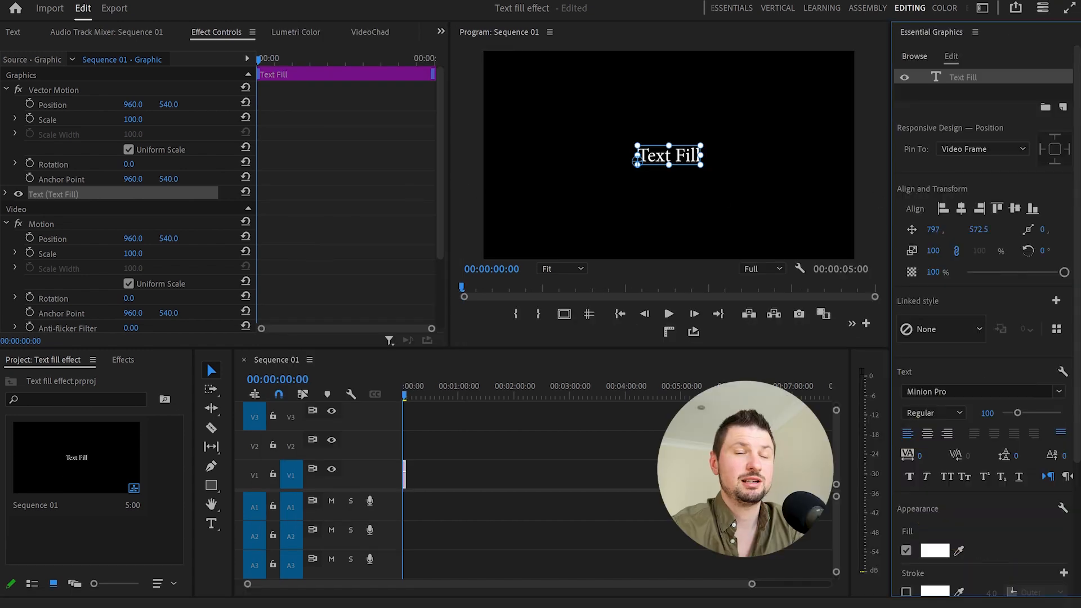
click(972, 391)
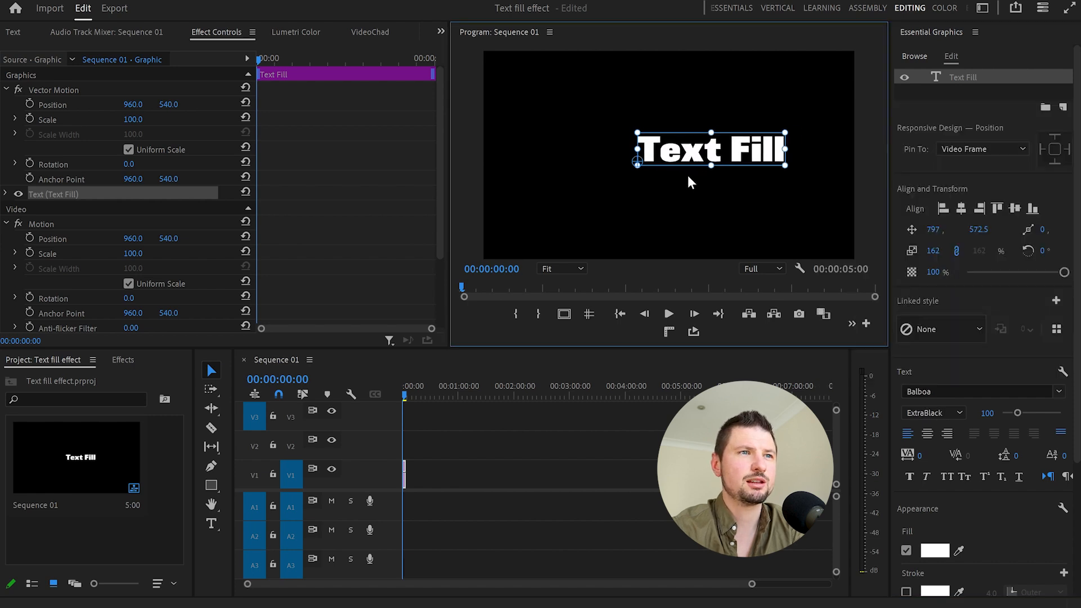
Enlarge the Text Fill title and centre it in the frame, then deselect
drag(708, 149, 677, 172)
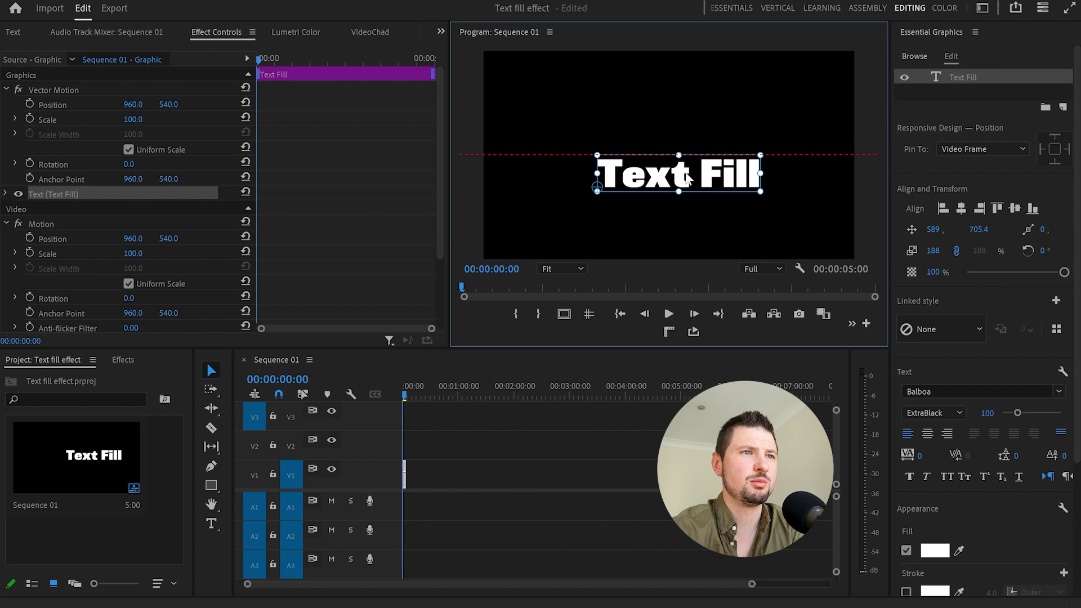
drag(678, 173, 667, 154)
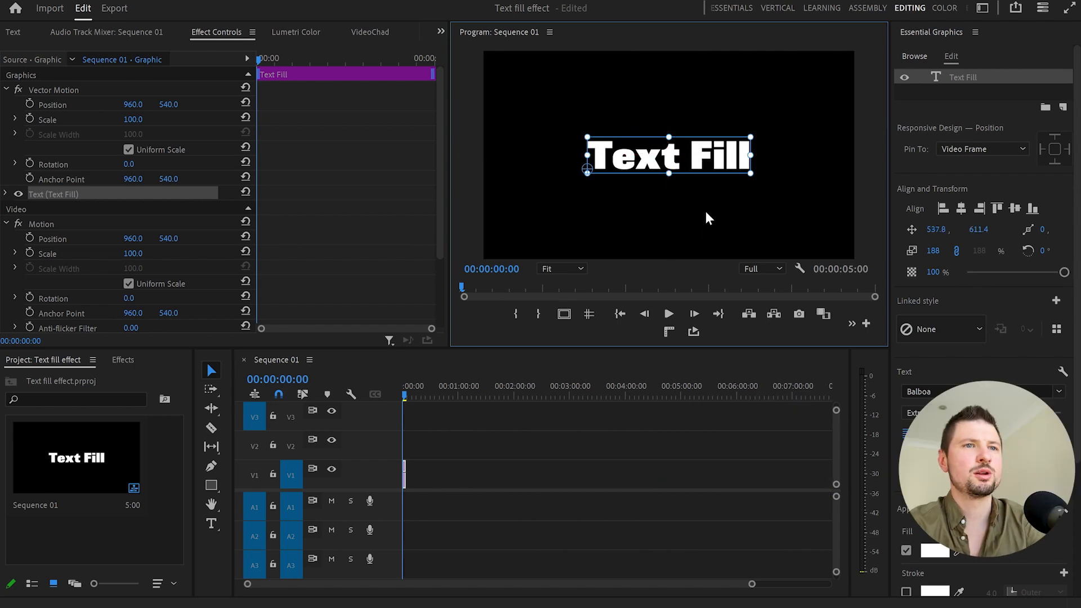
click(451, 476)
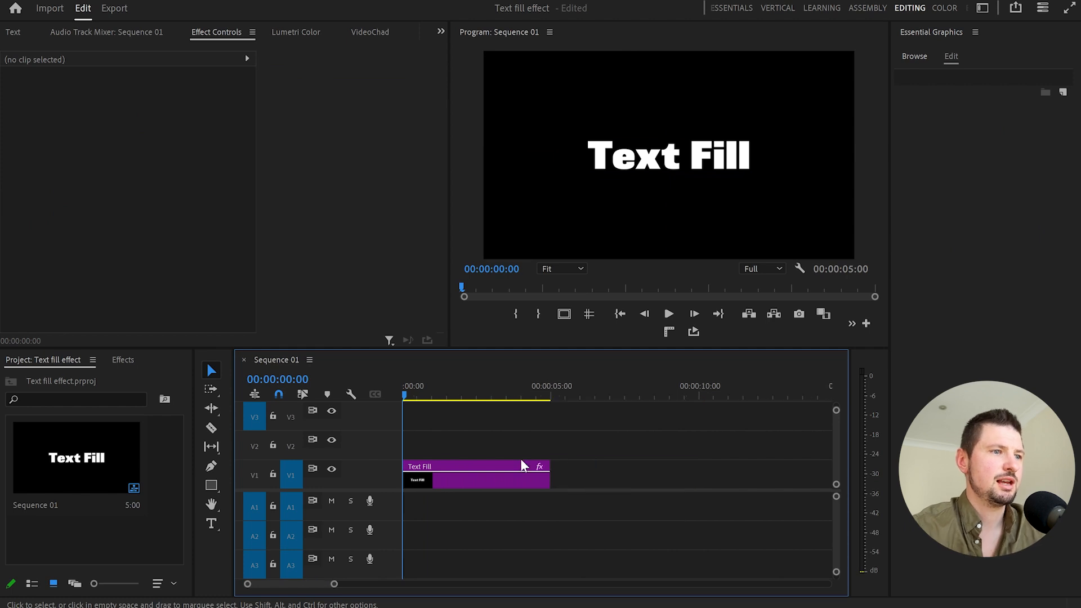
Copy the title onto V2 as a stroke-only outline, briefly hiding V1 to check
click(448, 474)
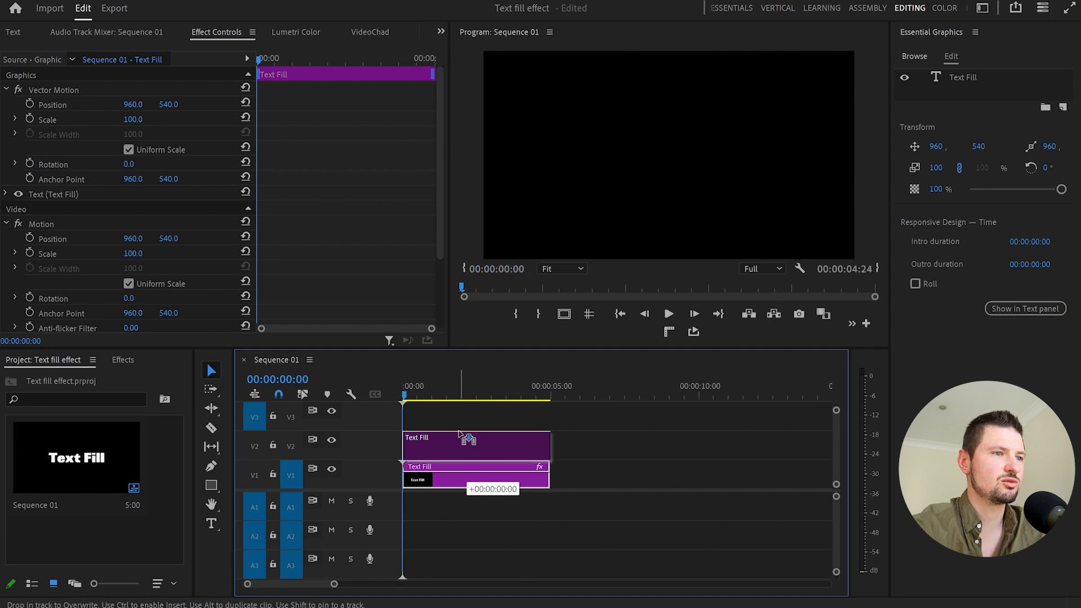
click(596, 471)
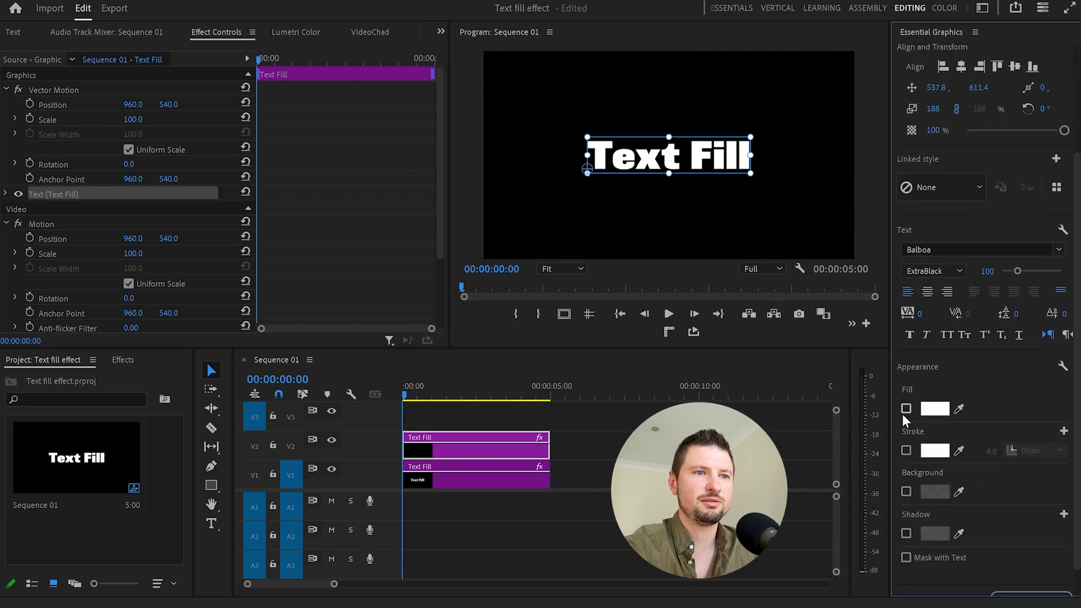
click(906, 450)
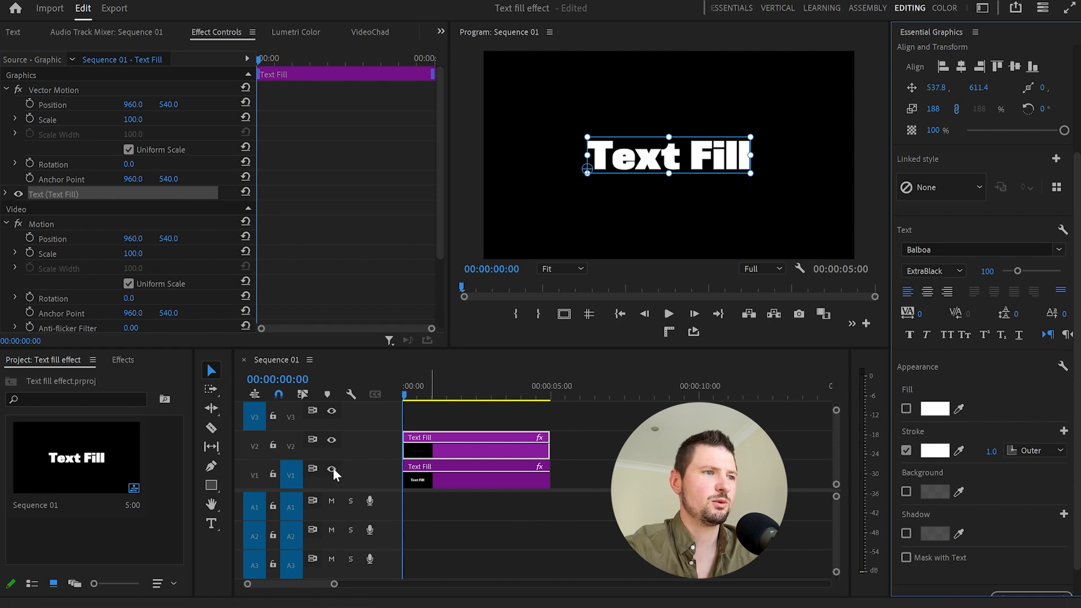
click(332, 470)
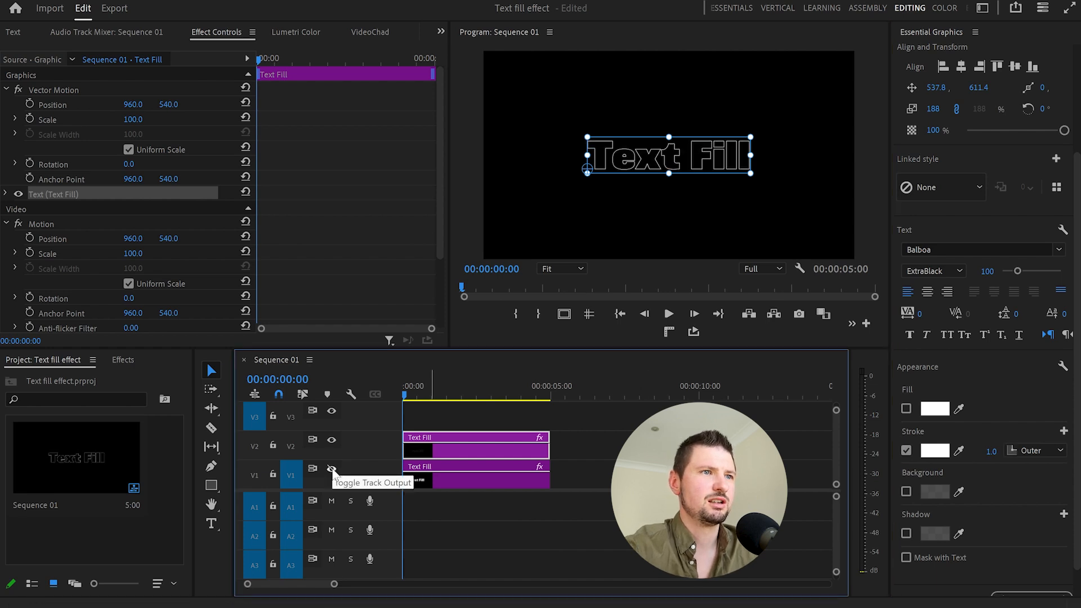
click(331, 470)
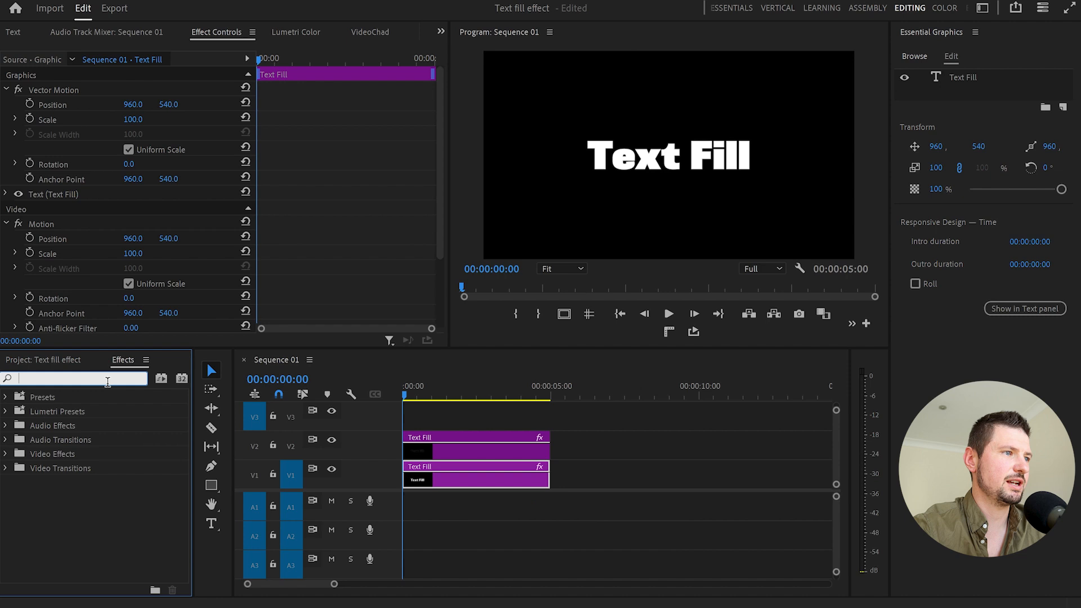
Search Effects for 'crop' and apply Transform > Crop to the V1 title
text(crop)
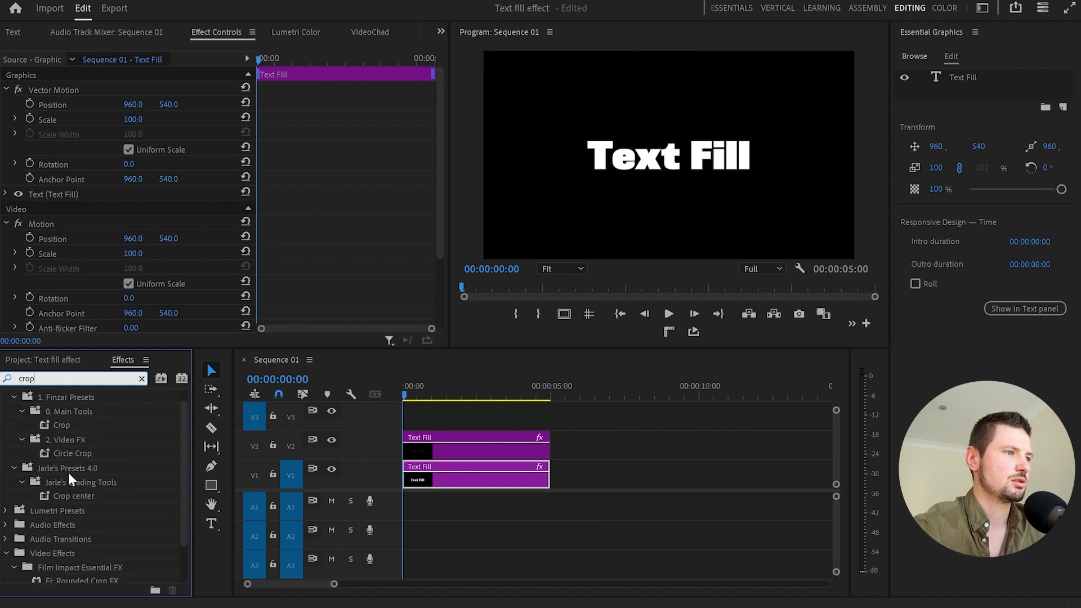
scroll(down, 3)
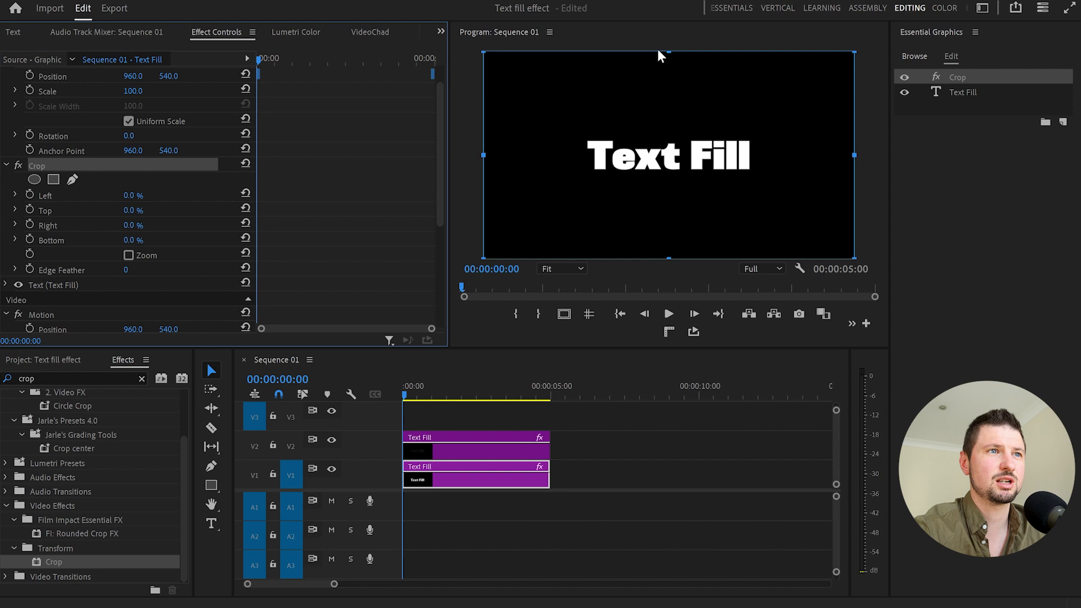
mouse_move(888, 112)
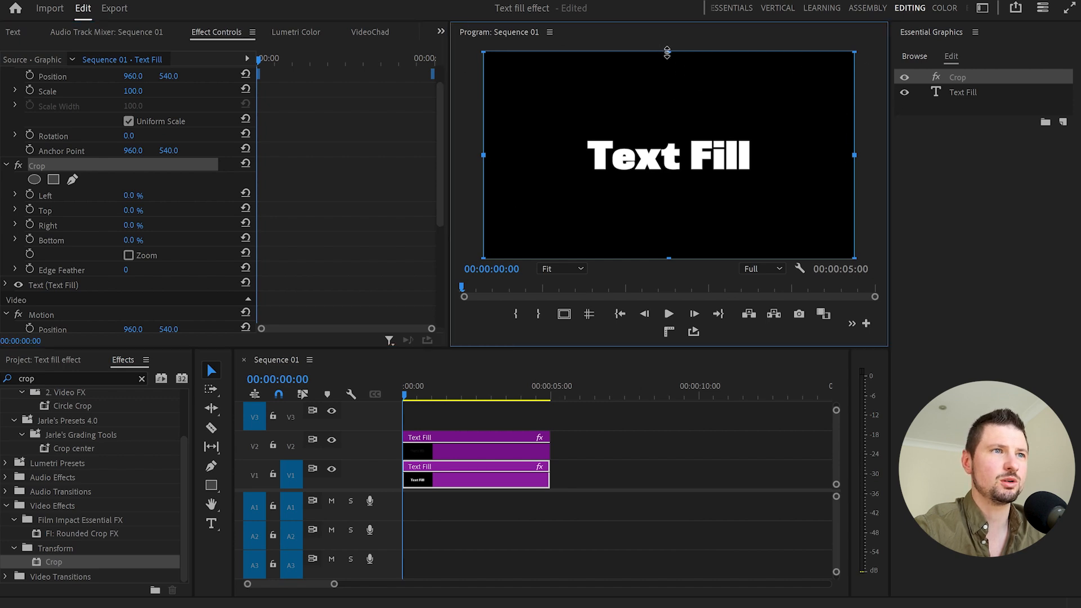
Crop the filled title from the top and keyframe Right crop to about 73.8%
drag(666, 53, 666, 128)
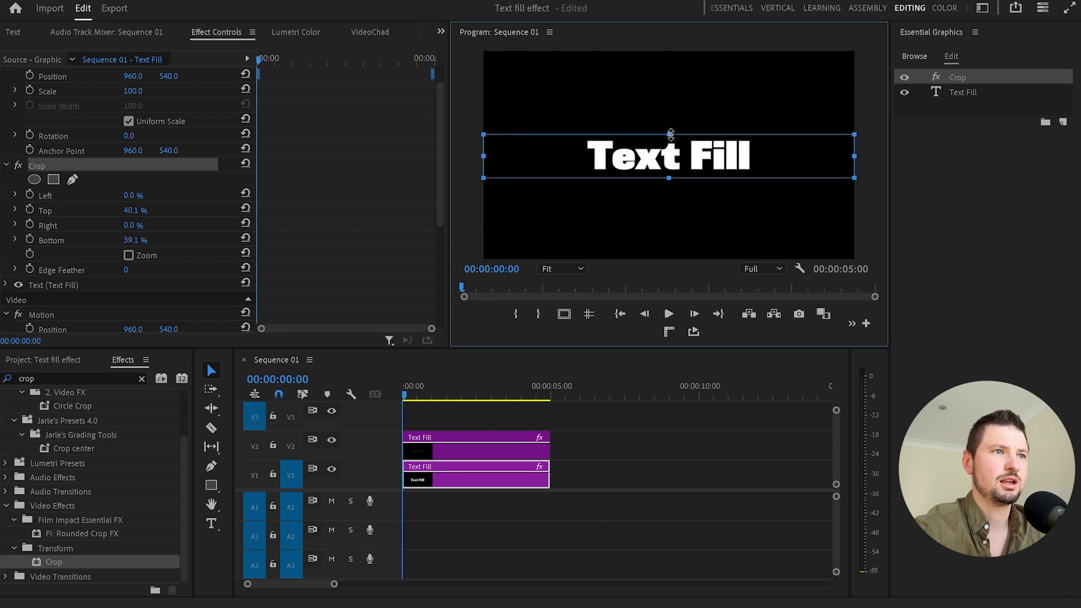
mouse_move(854, 157)
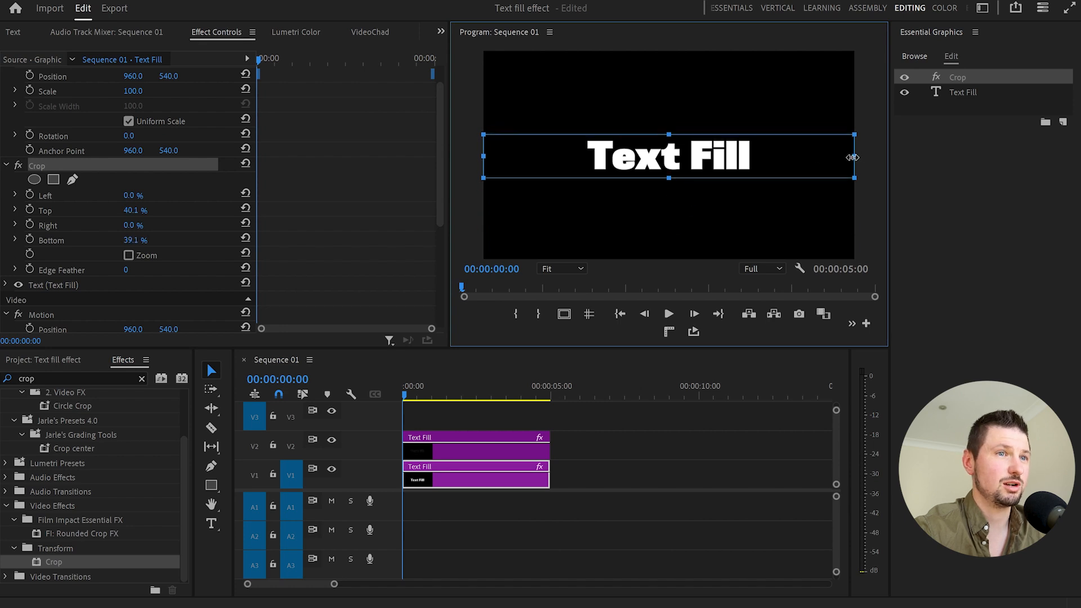
drag(854, 156, 583, 145)
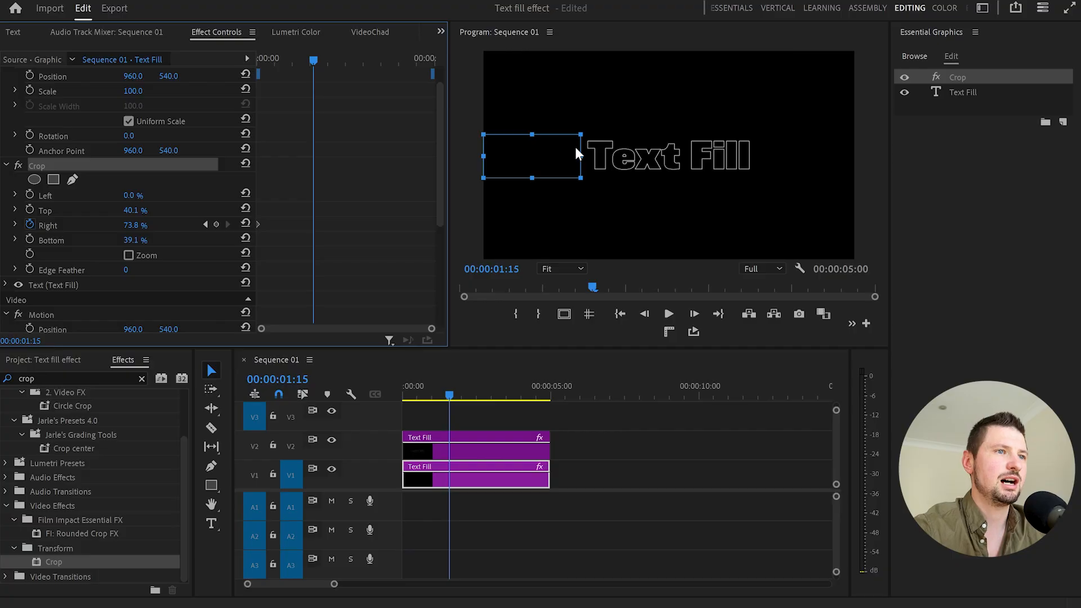
At 00:00:01:15, animate Right crop to 20.5% and apply Ease In to the keyframe
drag(578, 155, 762, 155)
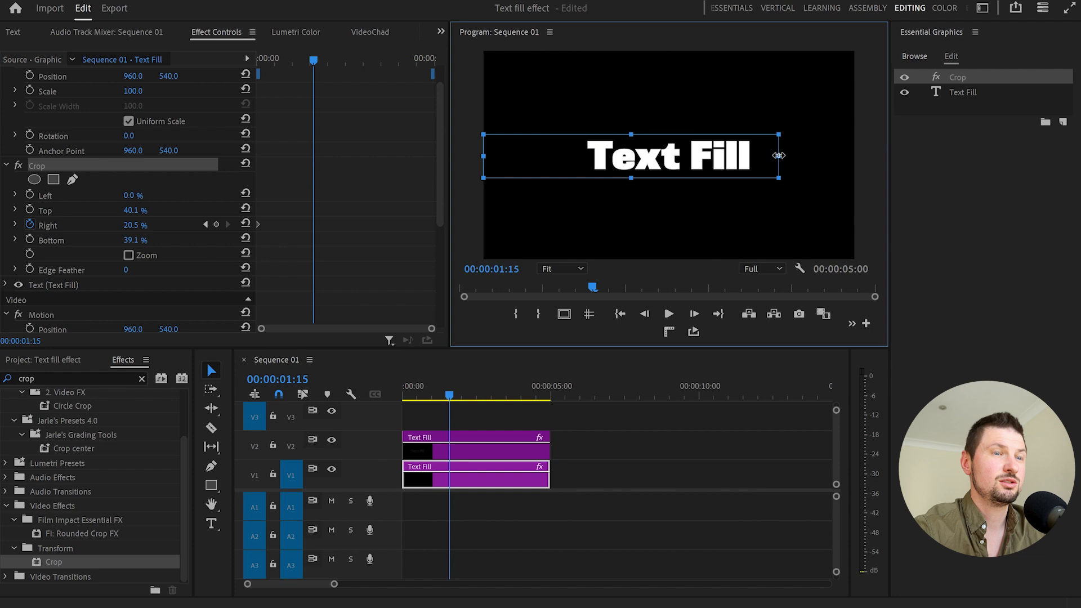
click(216, 224)
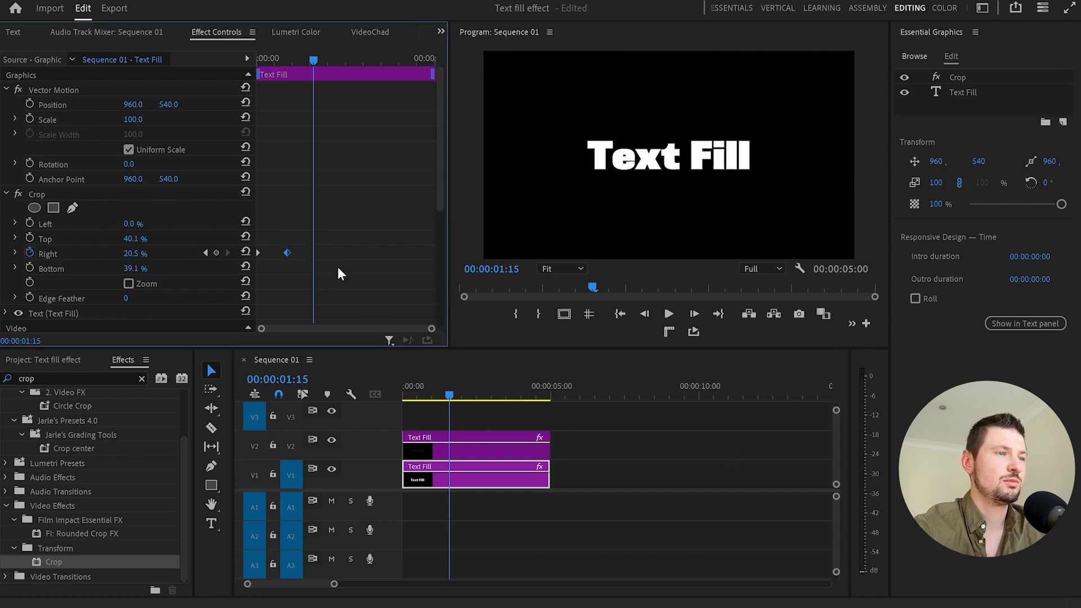
mouse_move(308, 58)
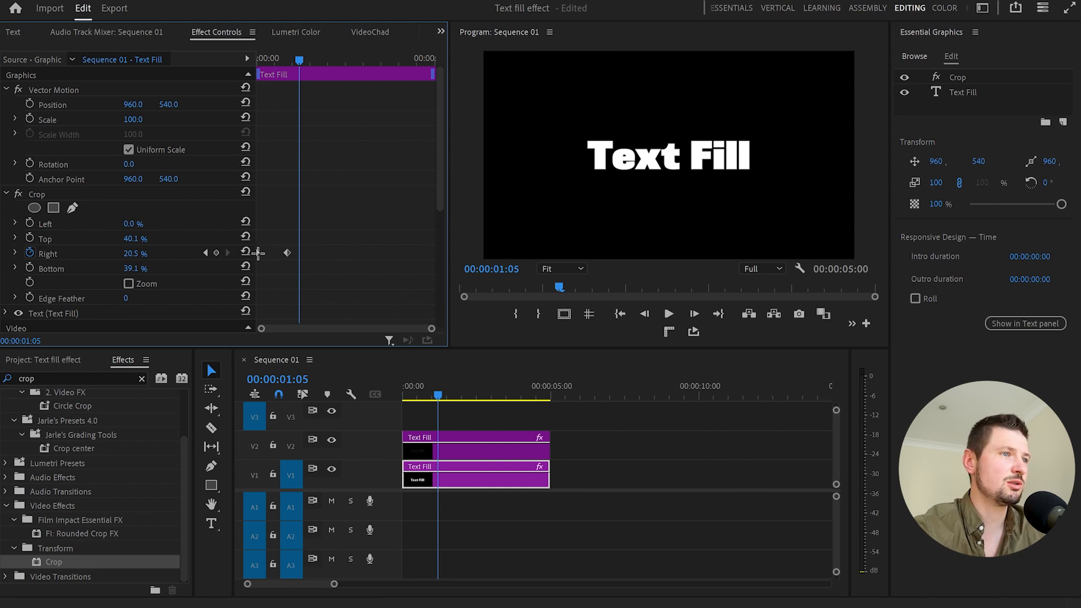
right_click(259, 253)
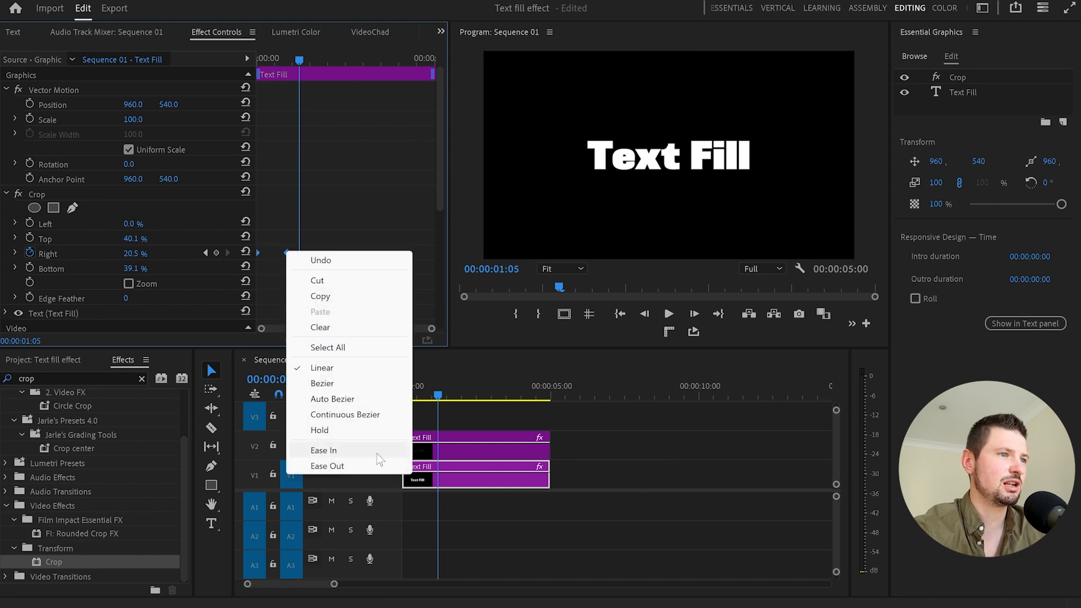
click(322, 384)
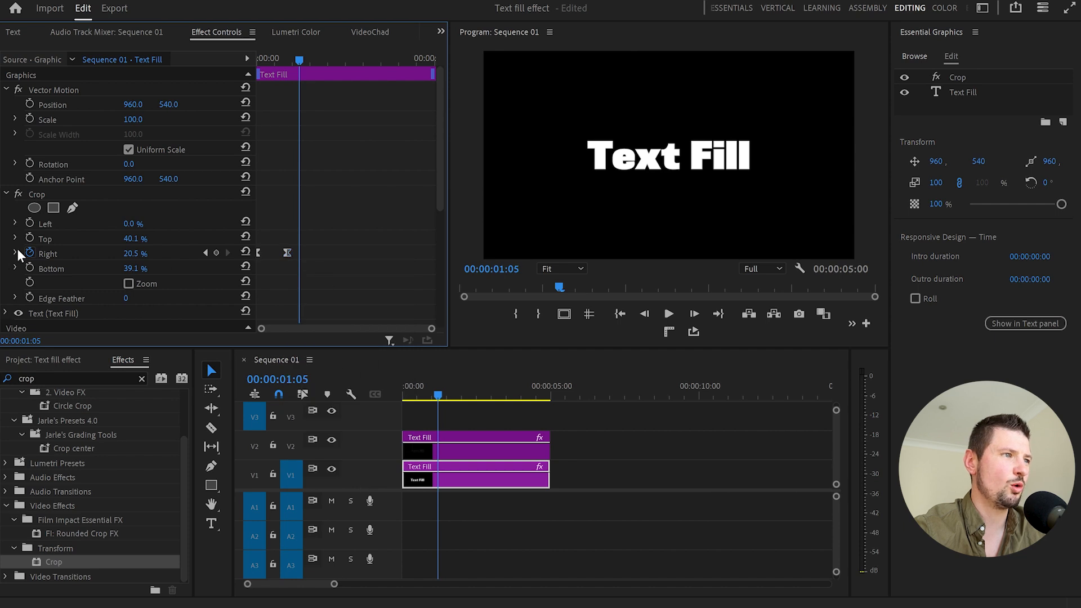
click(15, 253)
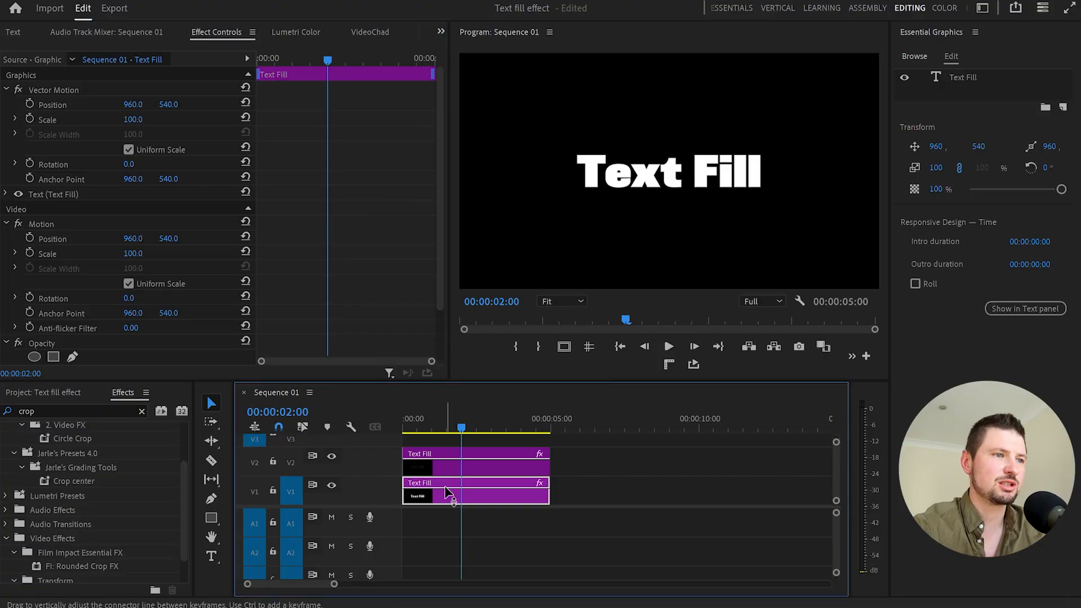
Add a four-point polygon mask under Opacity on the V1 title clip
scroll(down, 3)
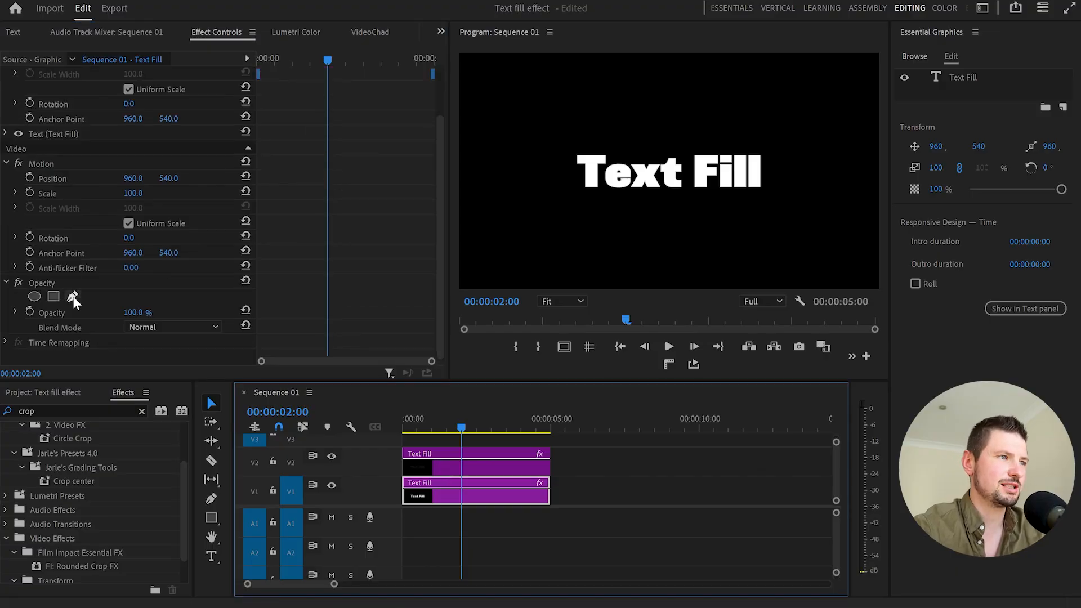
mouse_move(73, 296)
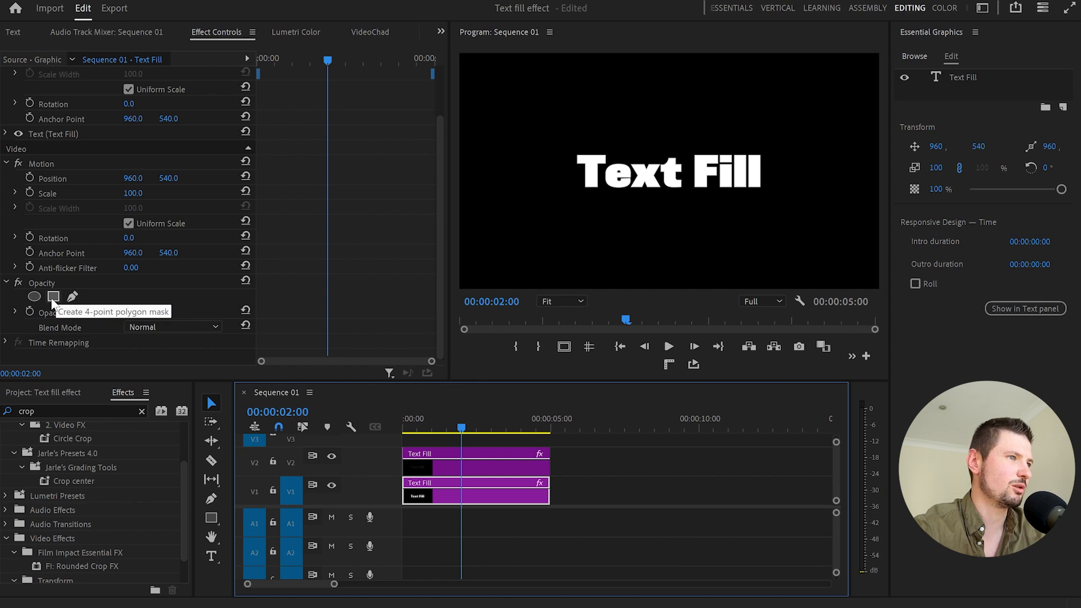
click(53, 296)
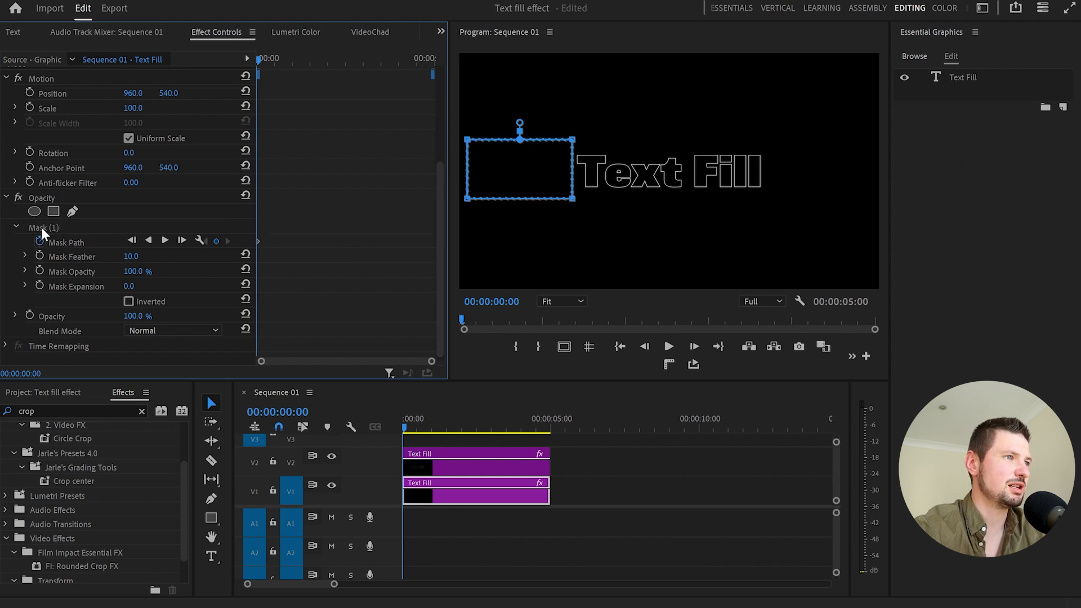
mouse_move(578, 178)
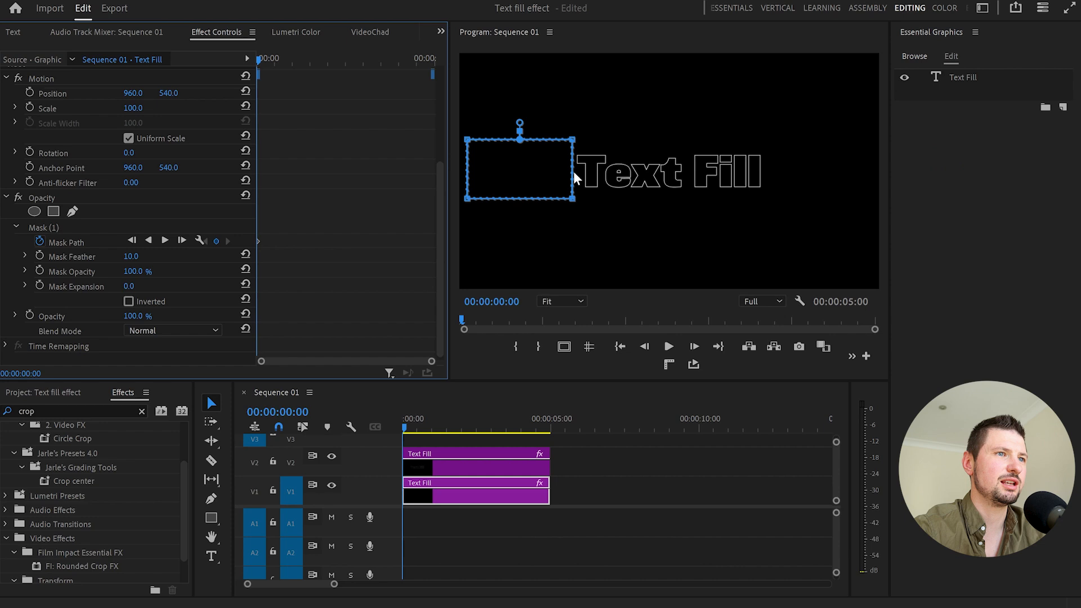
mouse_move(576, 206)
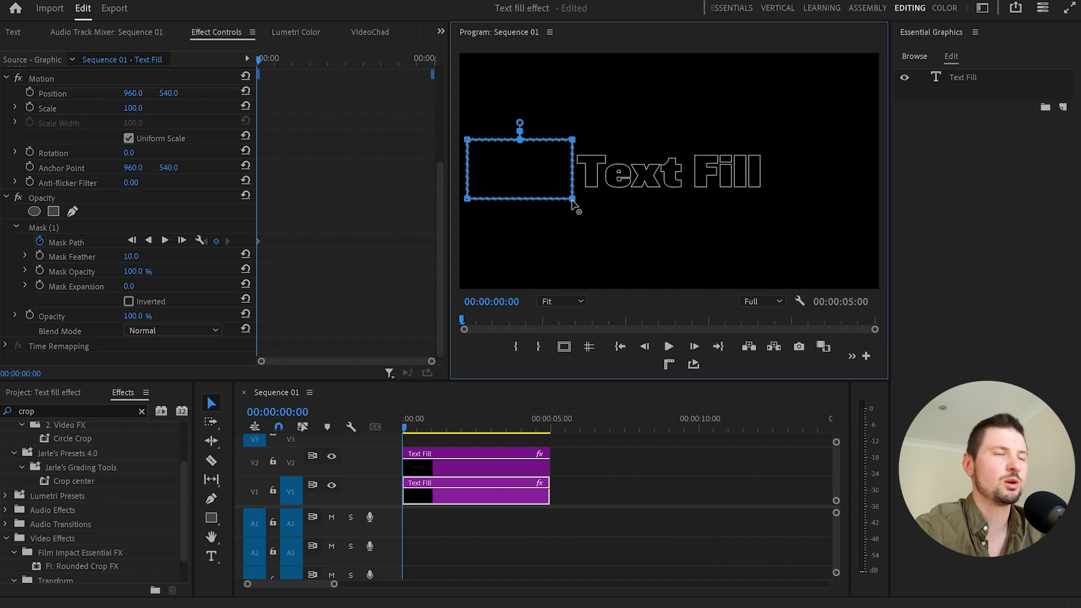
mouse_move(288, 232)
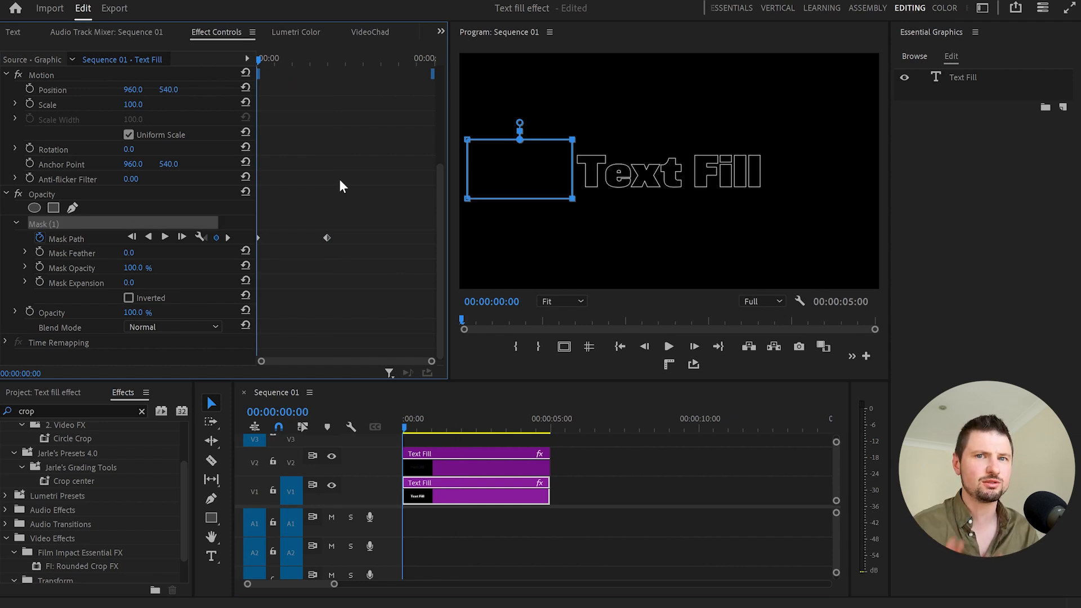
mouse_move(331, 241)
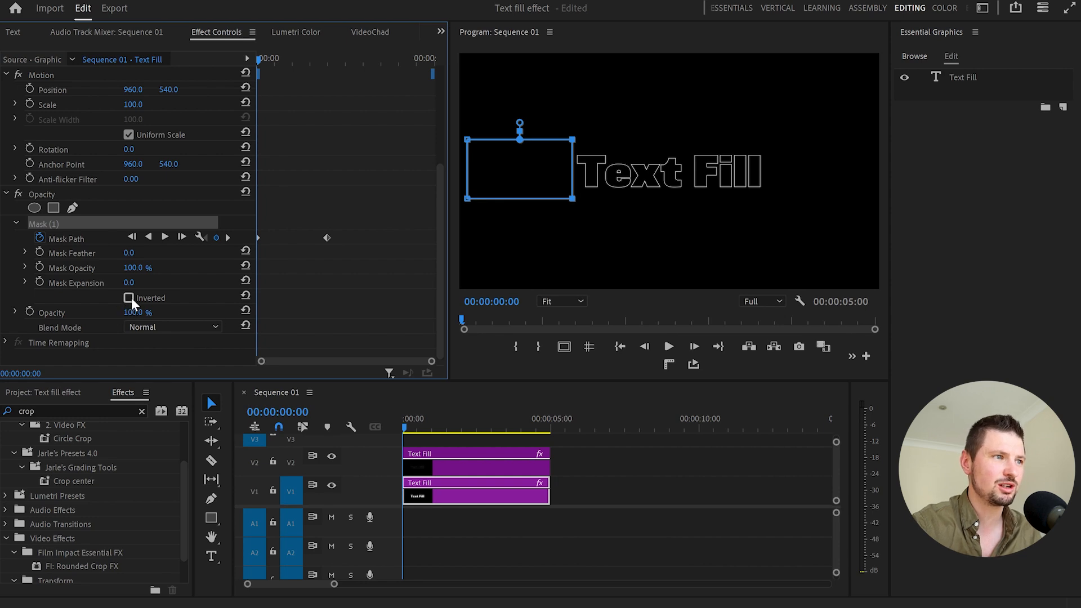
Tick Inverted on Mask (1) in Effect Controls
click(129, 298)
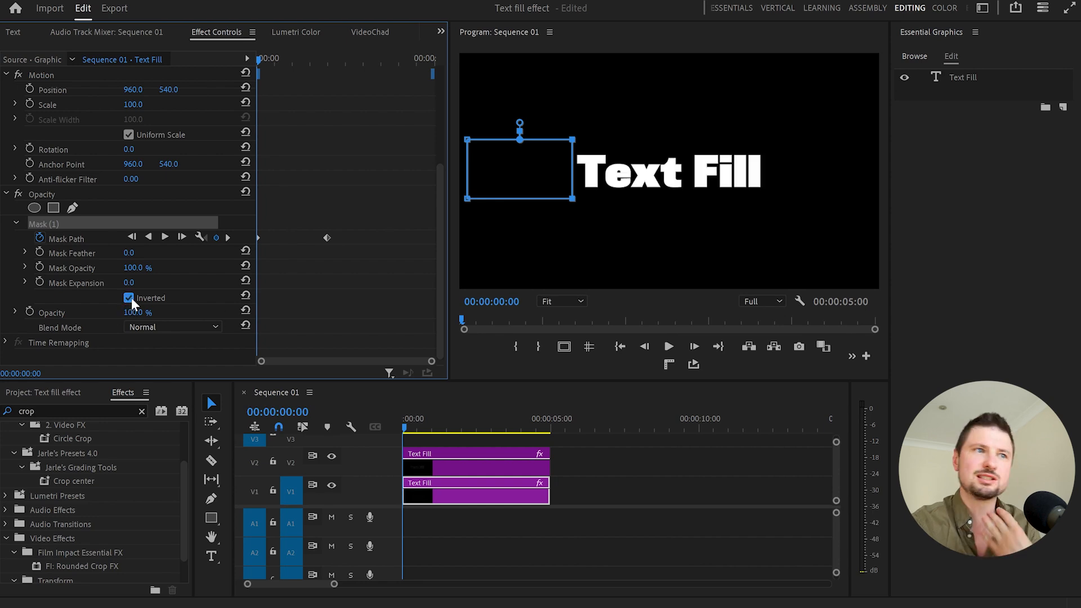
mouse_move(296, 291)
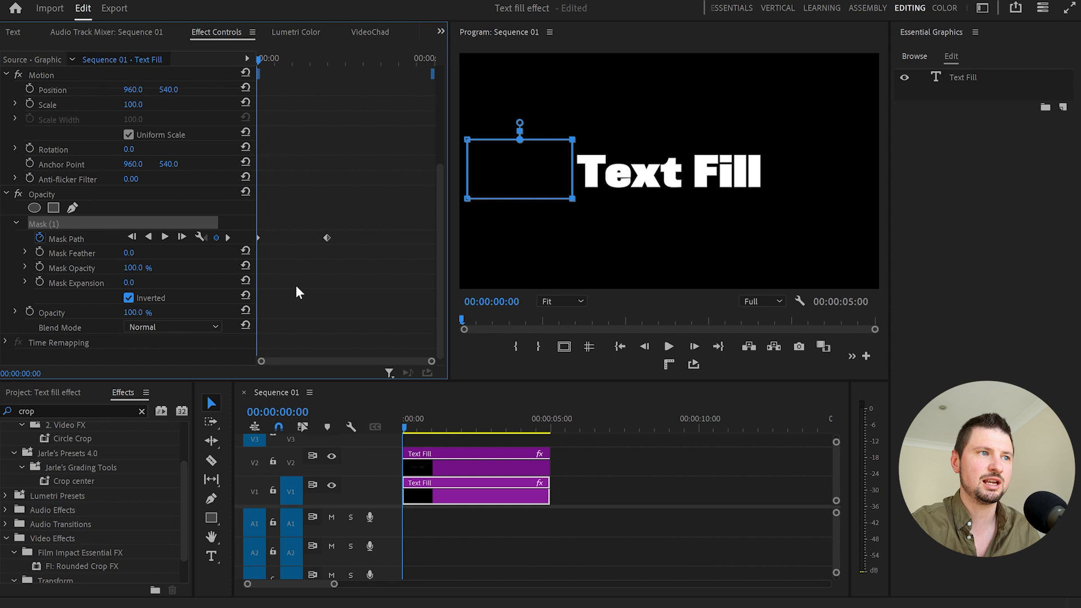